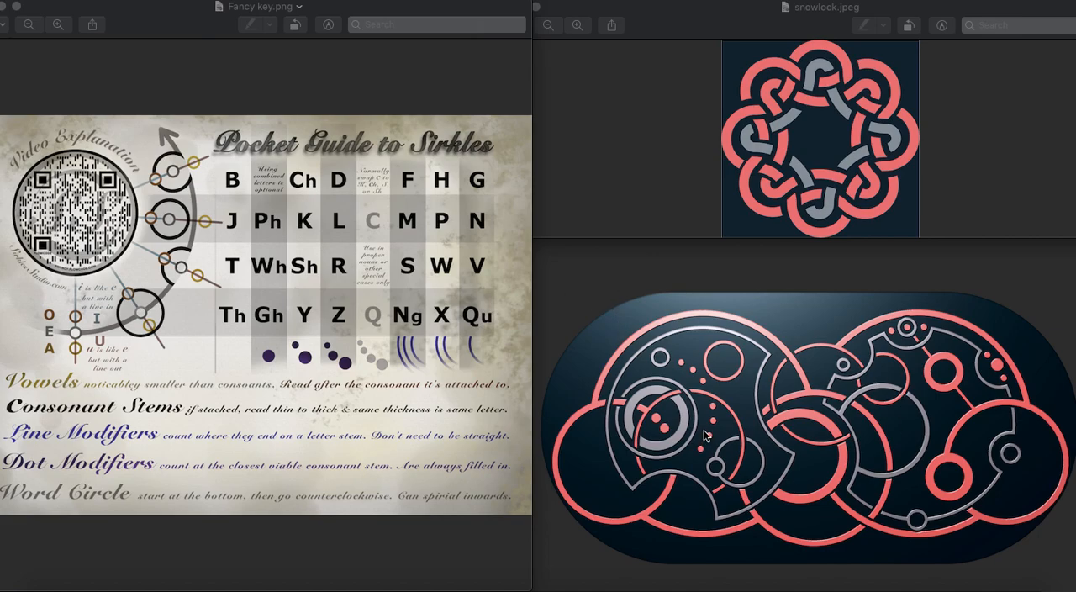
mouse_move(420, 305)
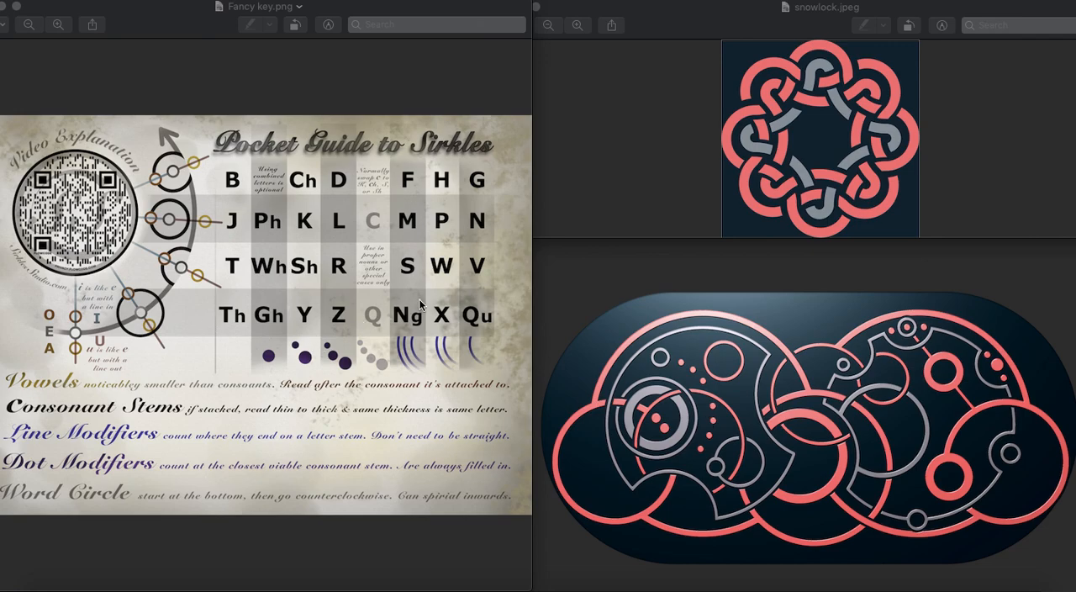
mouse_move(773, 116)
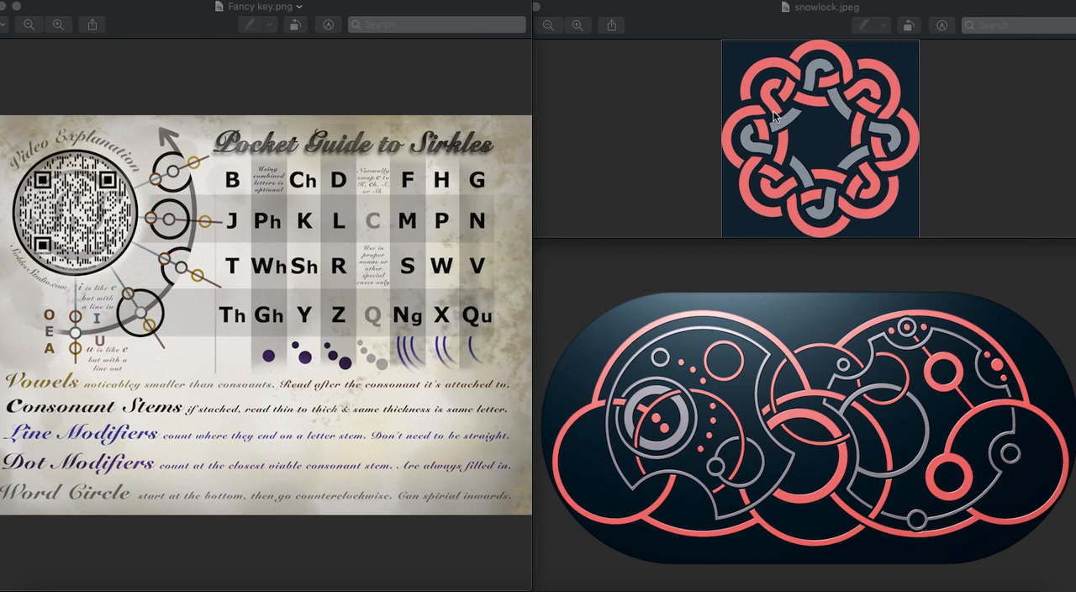
mouse_move(672, 389)
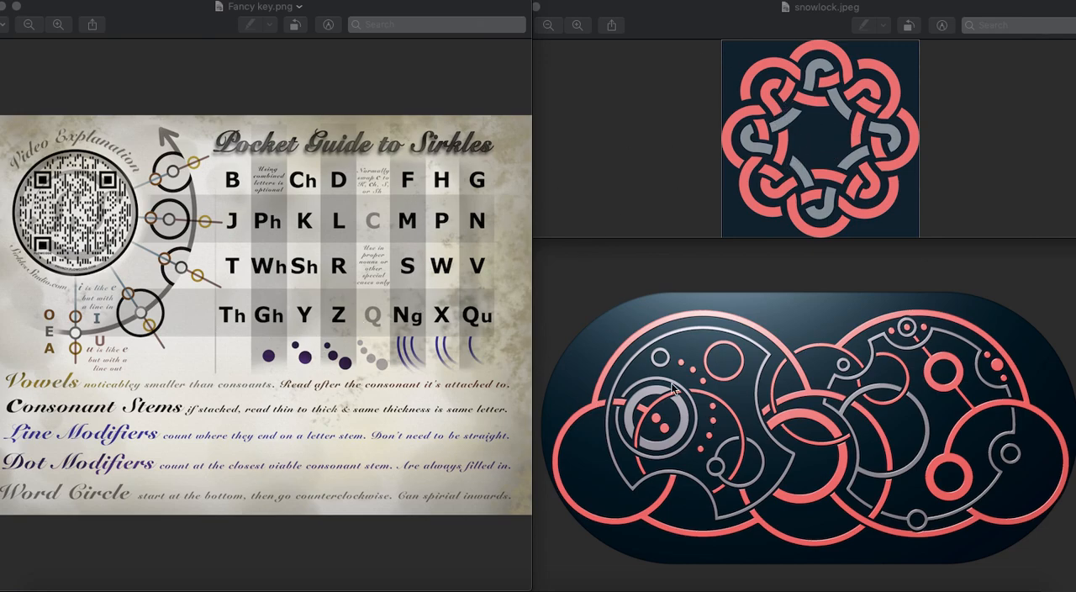
mouse_move(854, 389)
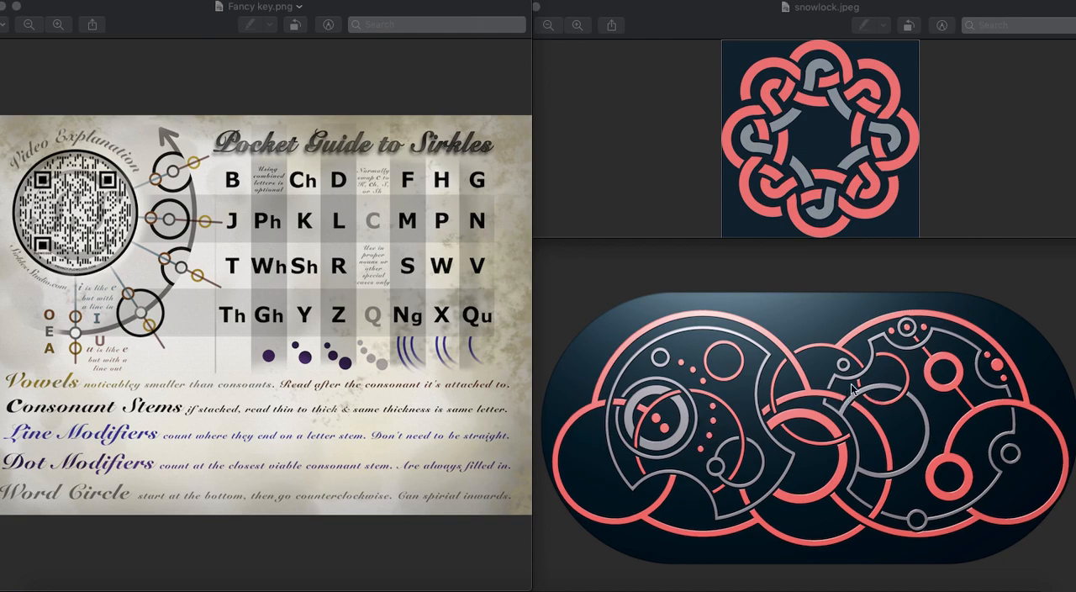
mouse_move(1025, 475)
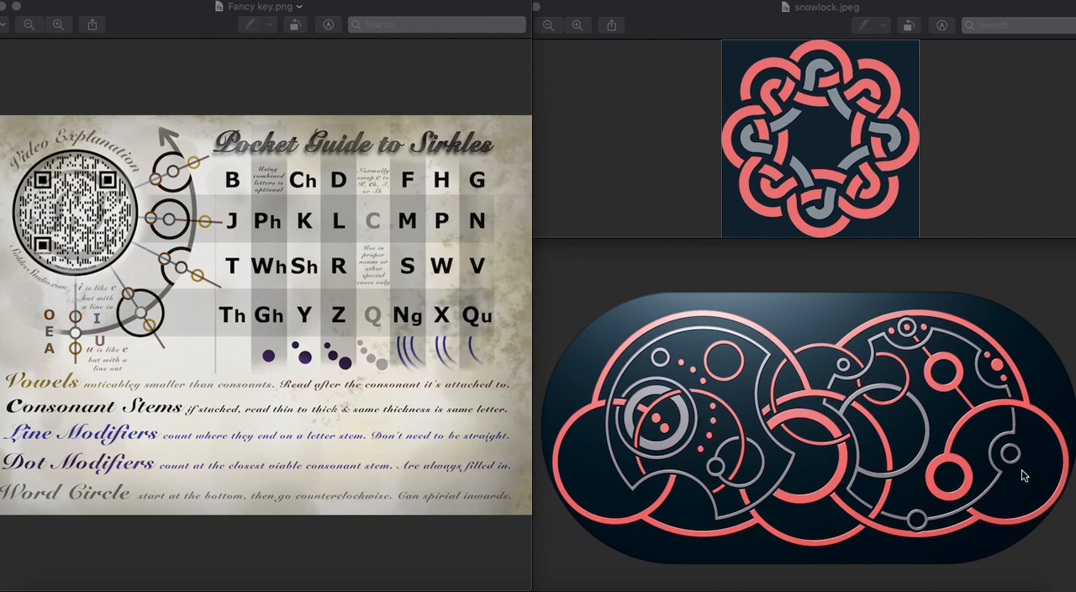
mouse_move(948, 370)
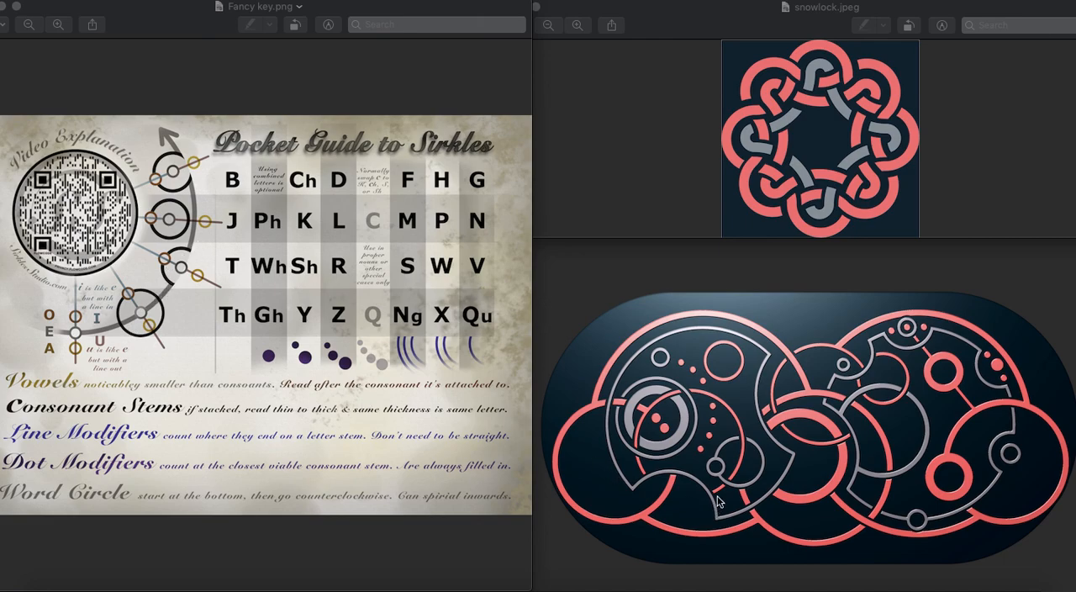
mouse_move(208, 263)
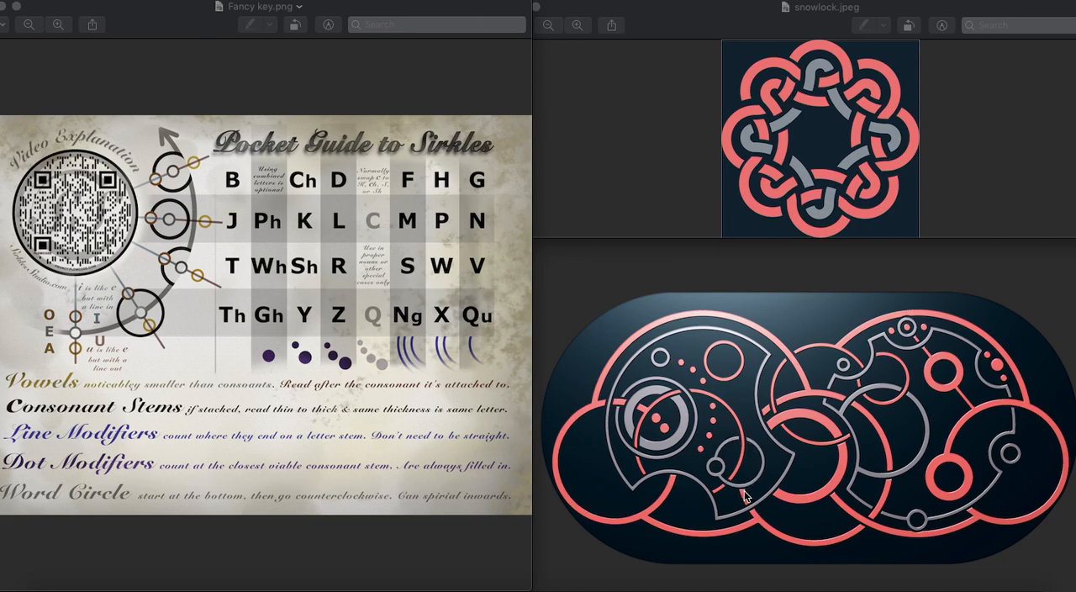
mouse_move(258, 237)
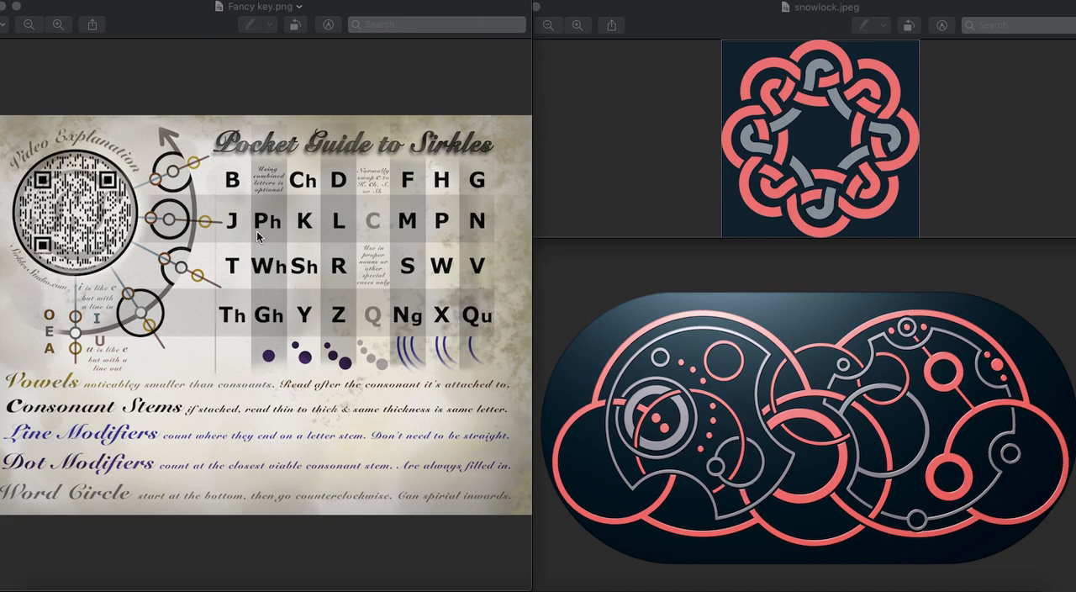
mouse_move(721, 475)
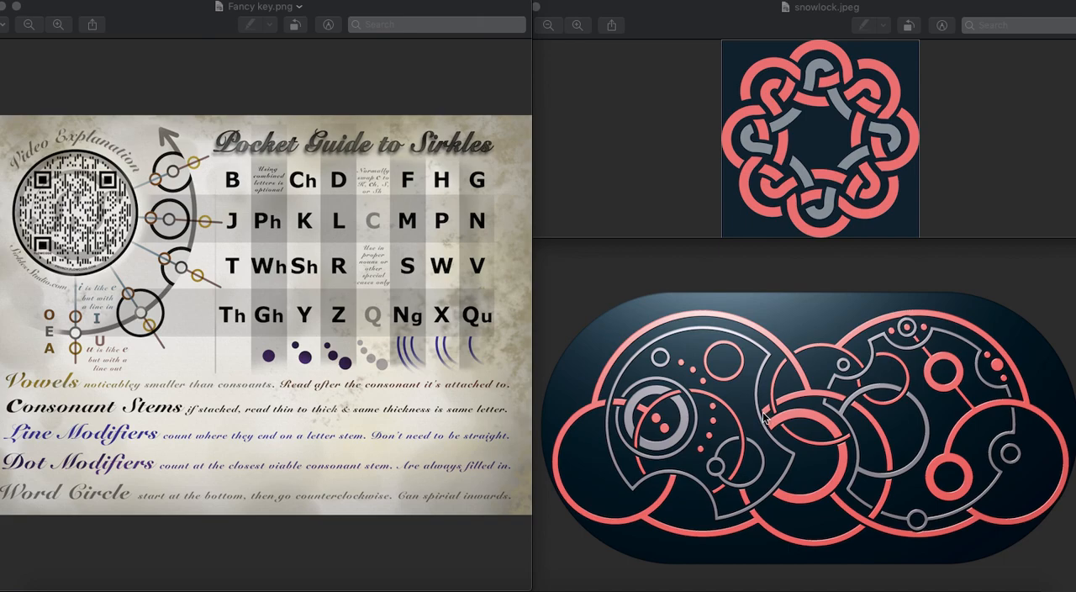
mouse_move(454, 274)
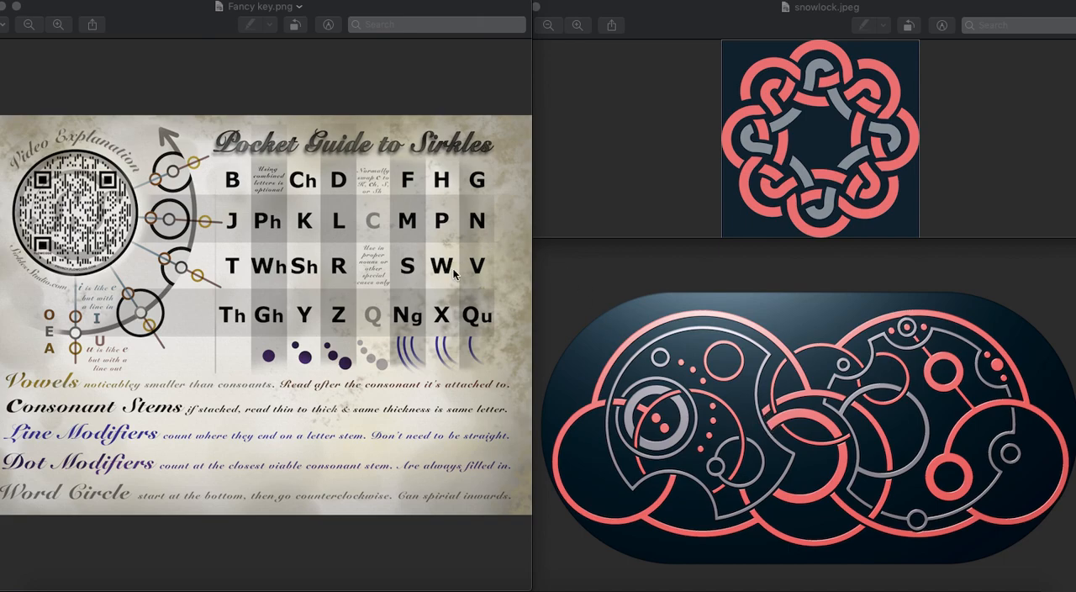
mouse_move(668, 352)
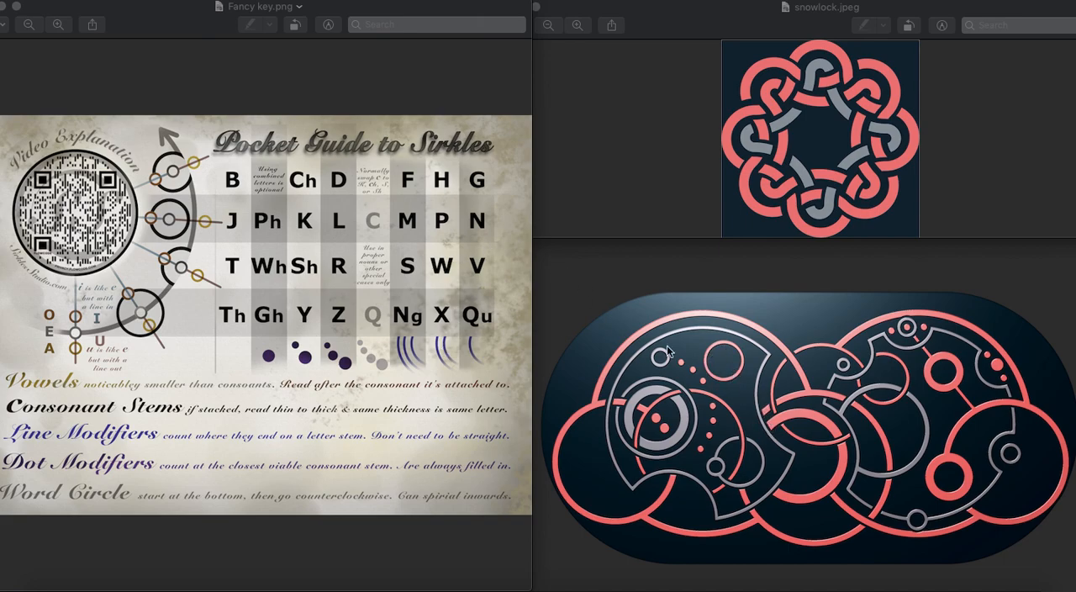
mouse_move(700, 379)
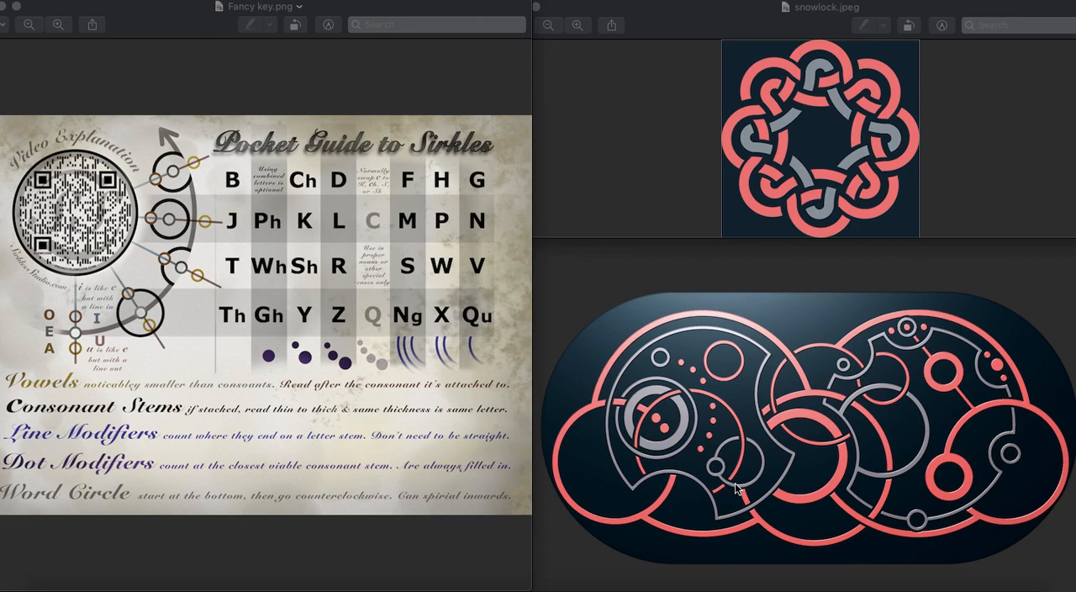
mouse_move(664, 361)
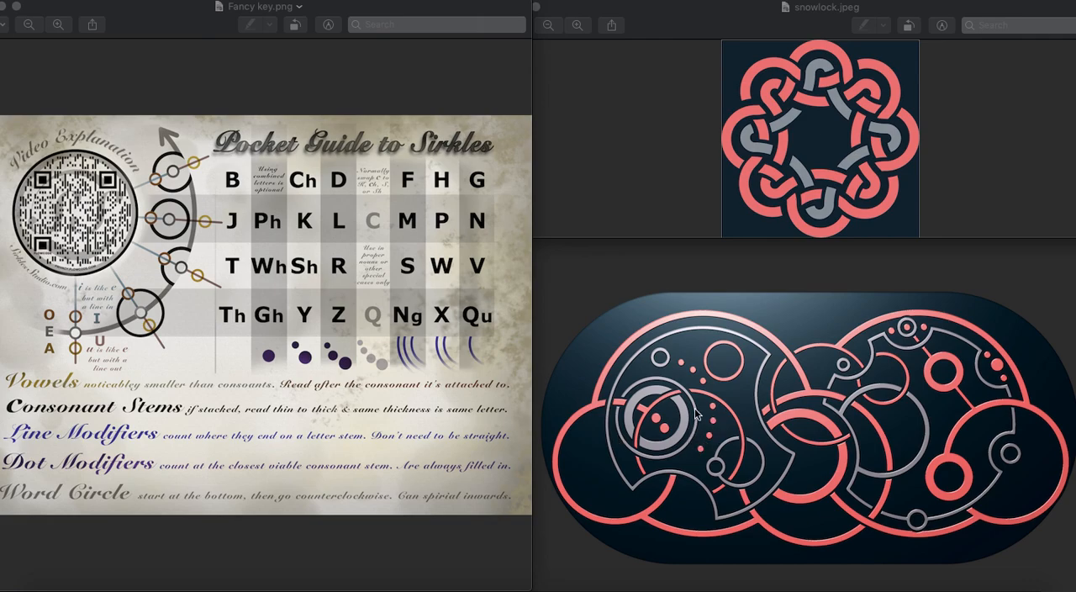
mouse_move(630, 416)
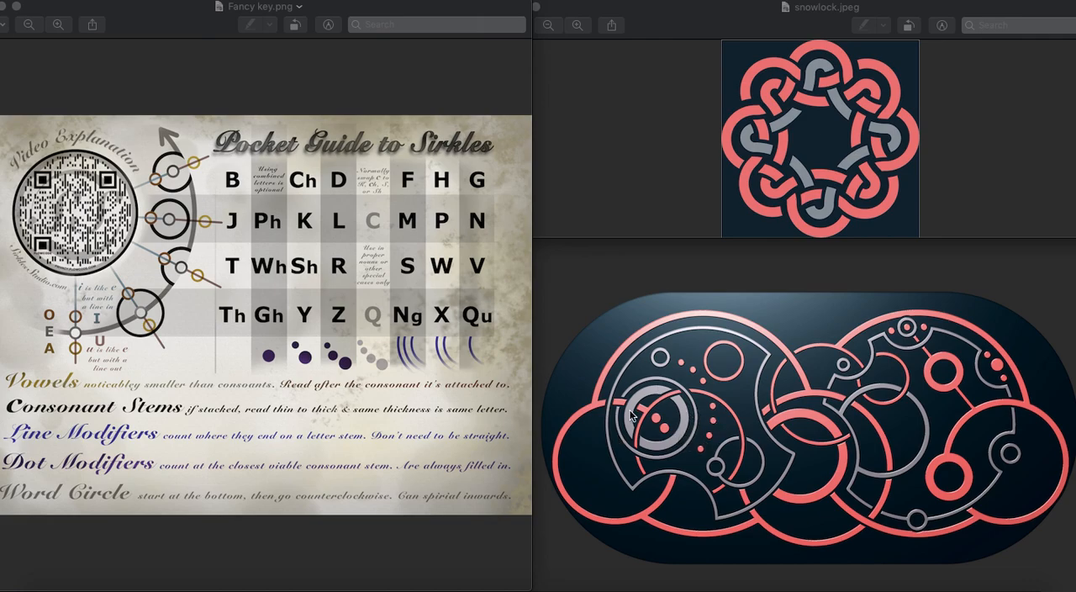
mouse_move(620, 402)
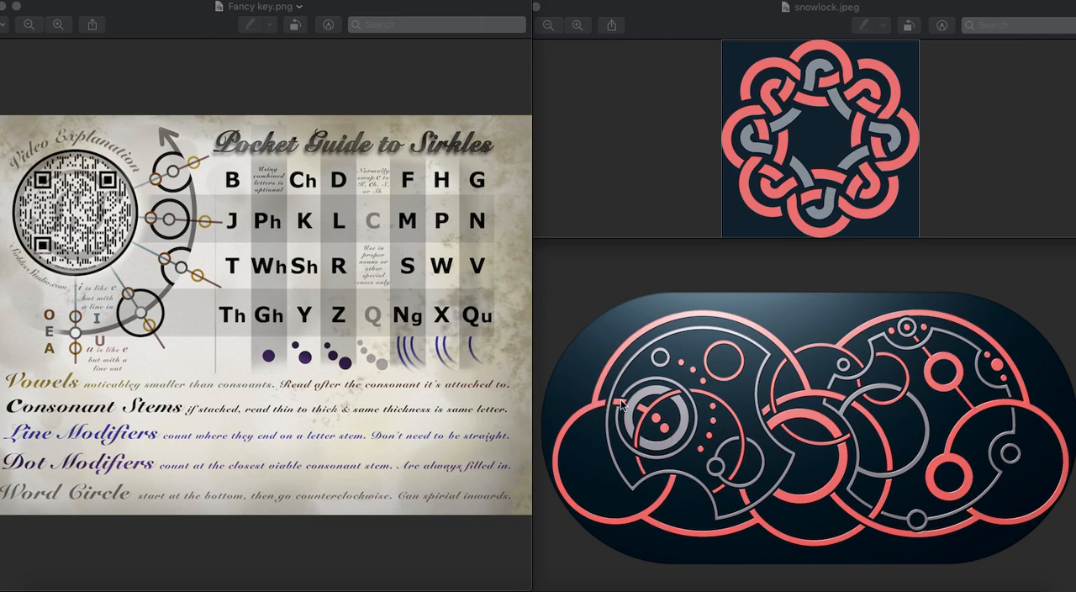
mouse_move(648, 413)
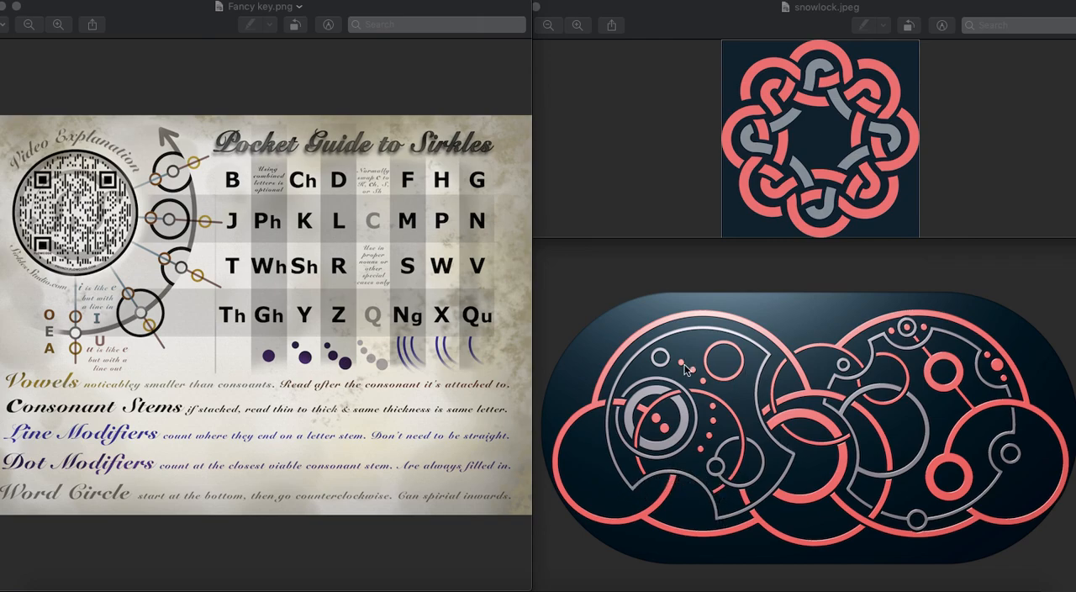
mouse_move(719, 450)
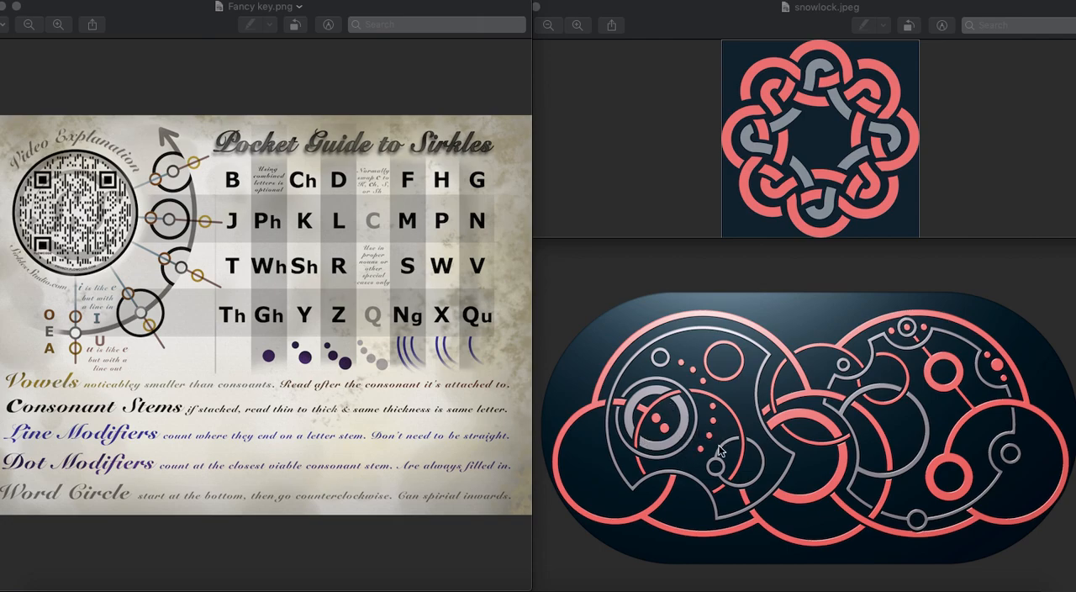
mouse_move(925, 531)
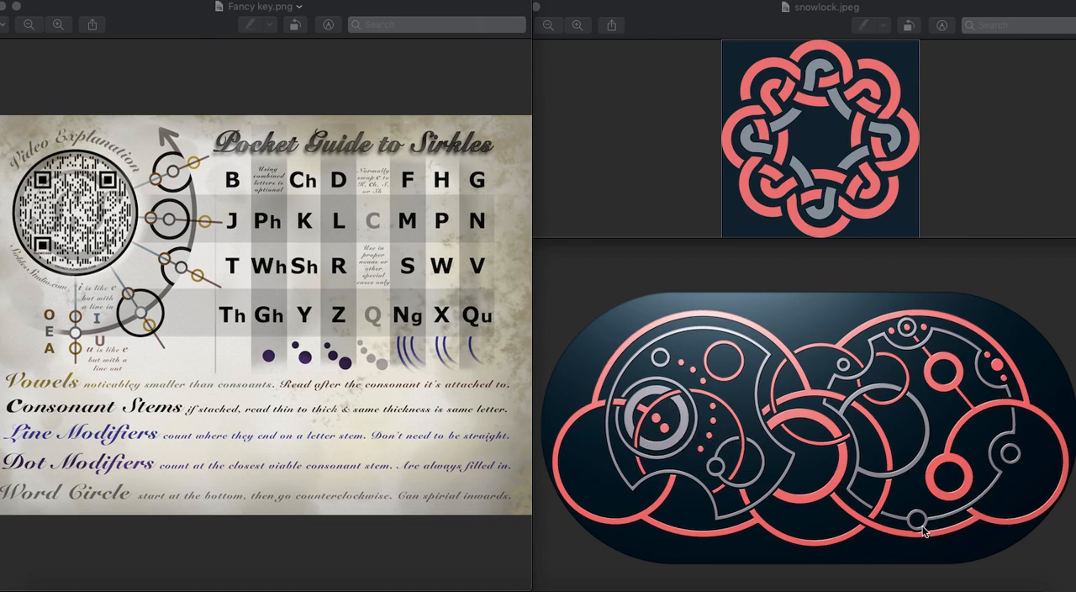
mouse_move(59, 351)
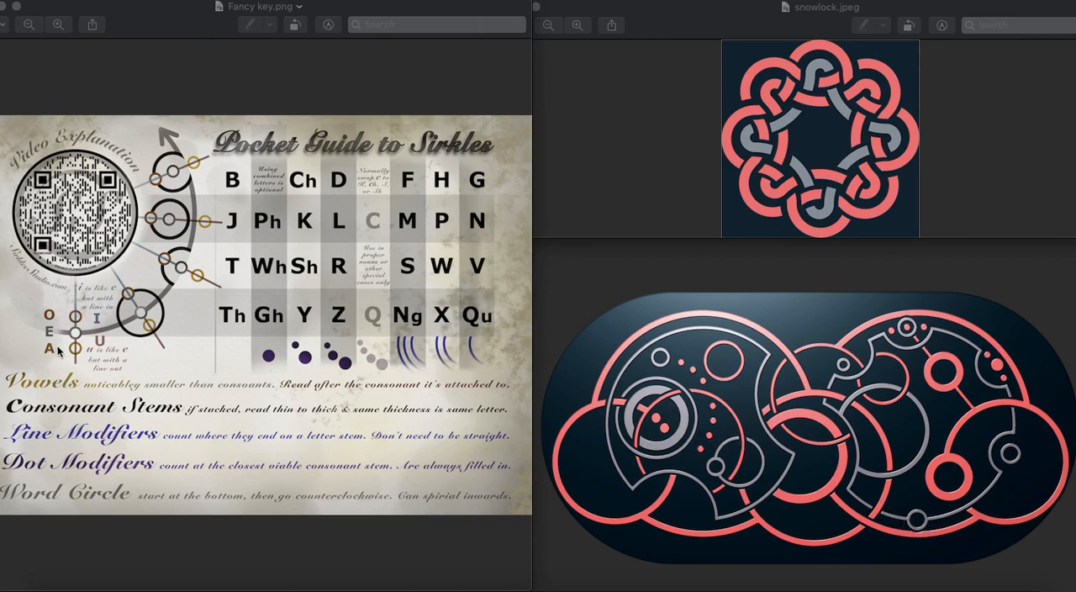
mouse_move(958, 504)
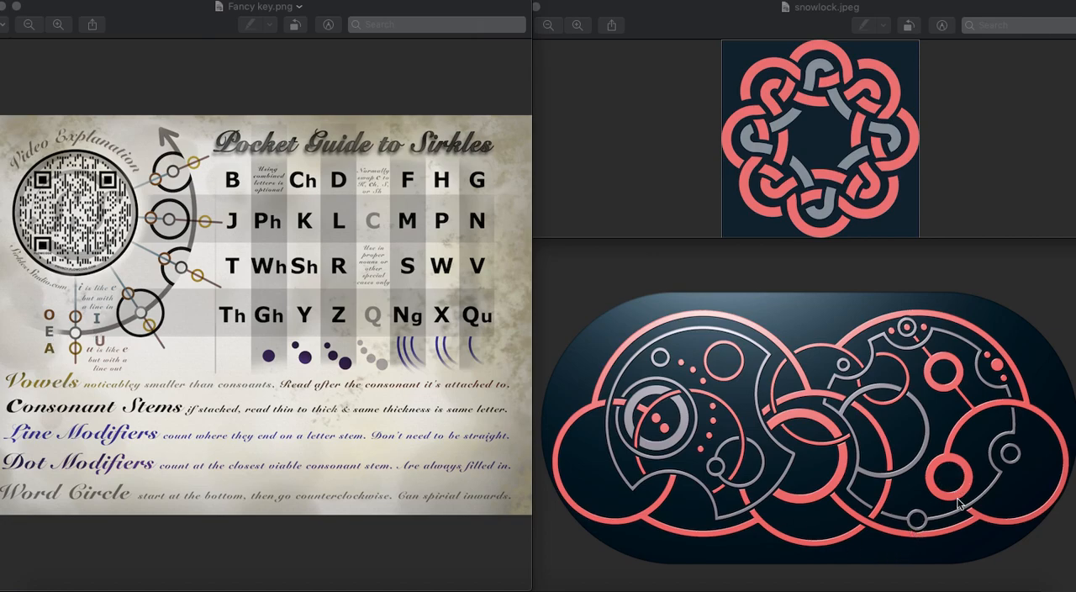
mouse_move(959, 516)
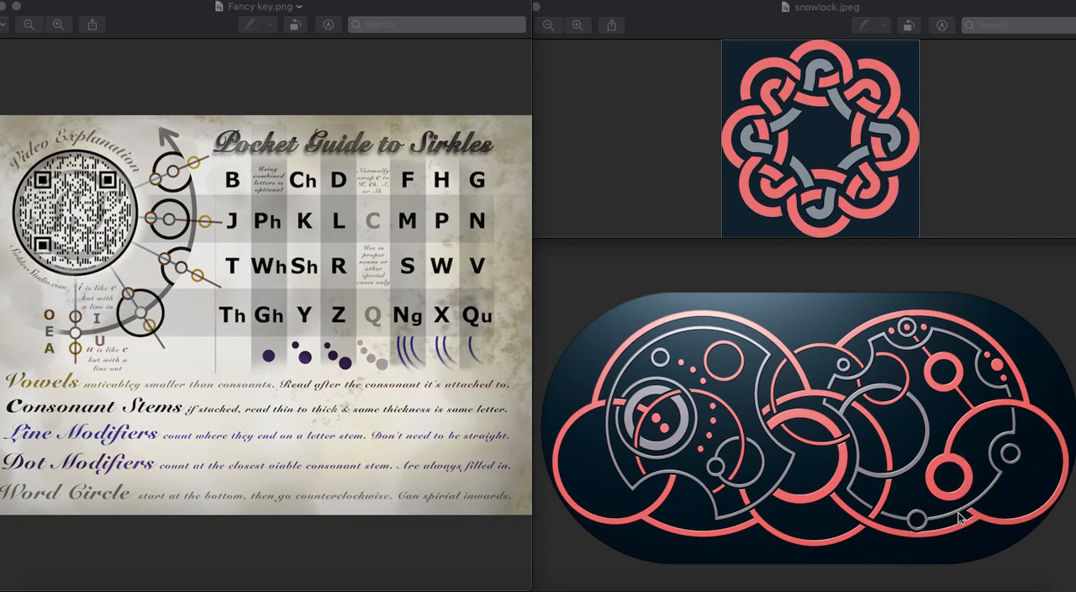
mouse_move(954, 517)
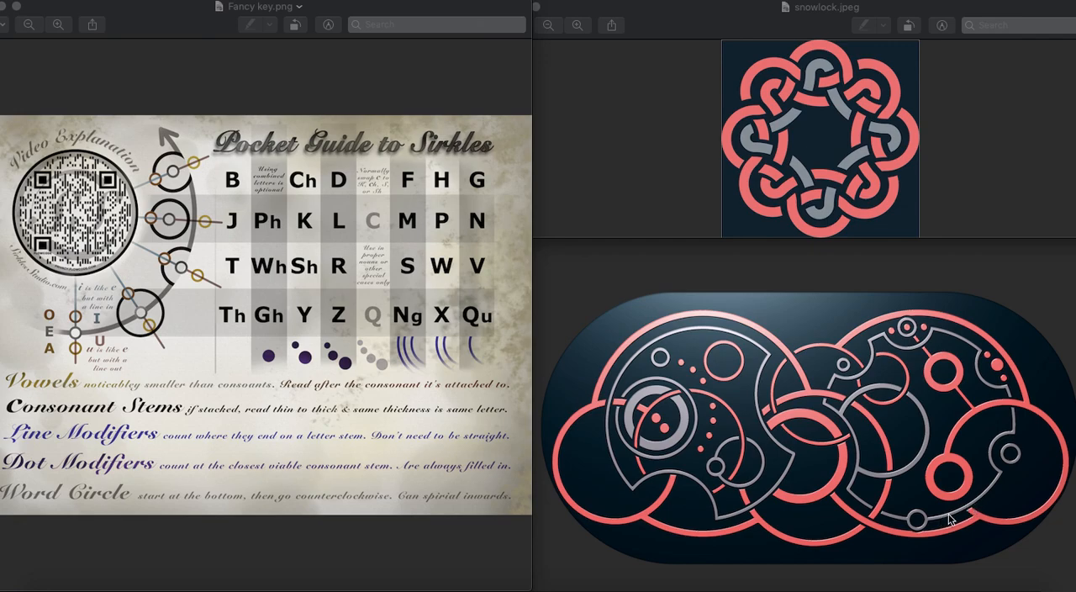
mouse_move(174, 224)
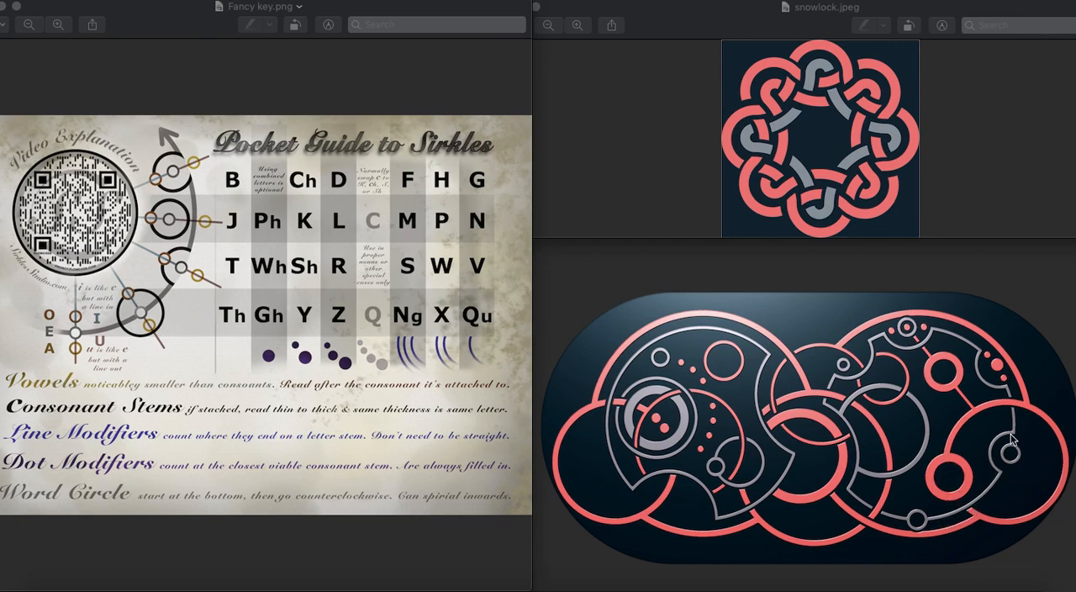
mouse_move(181, 261)
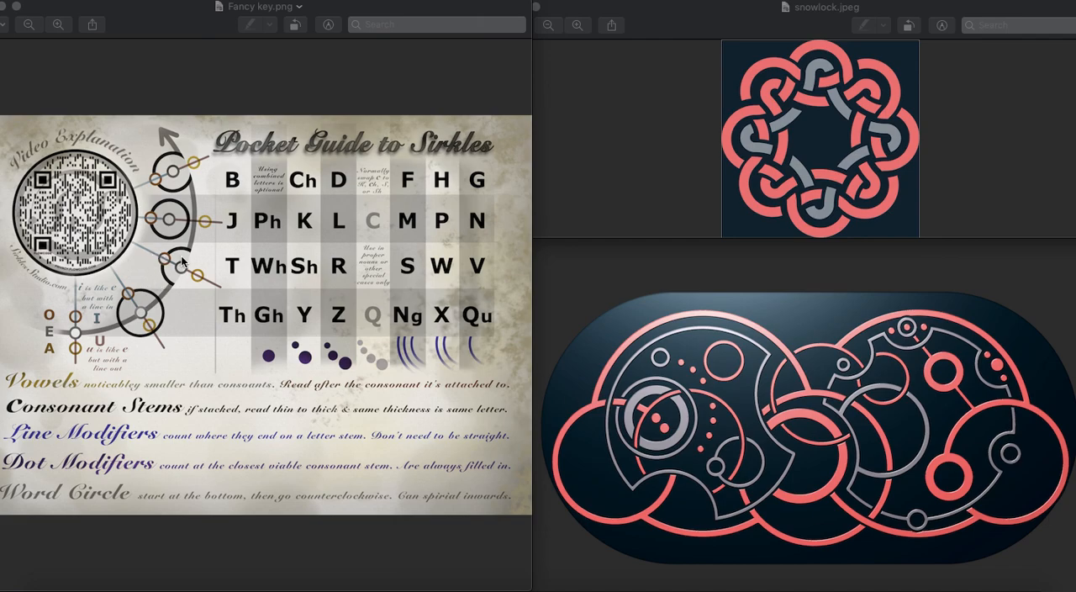
mouse_move(1046, 490)
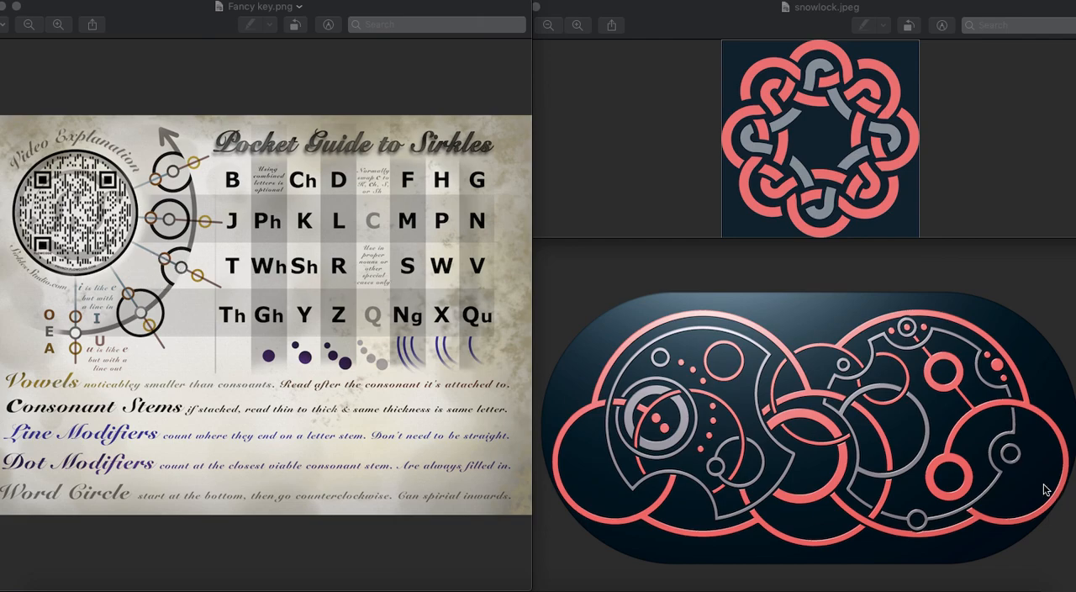
mouse_move(1014, 453)
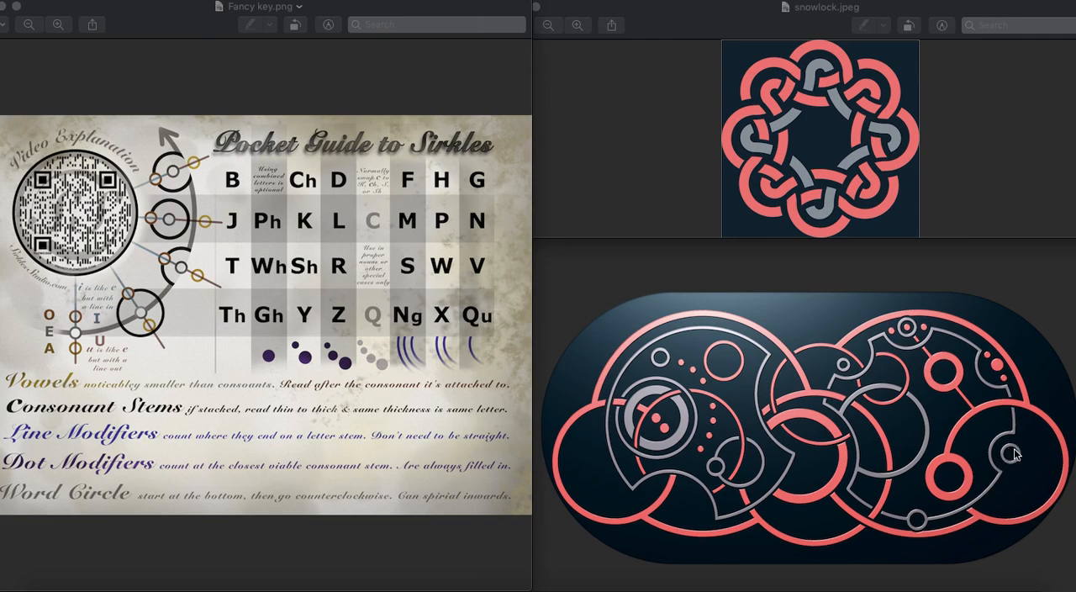
mouse_move(1009, 469)
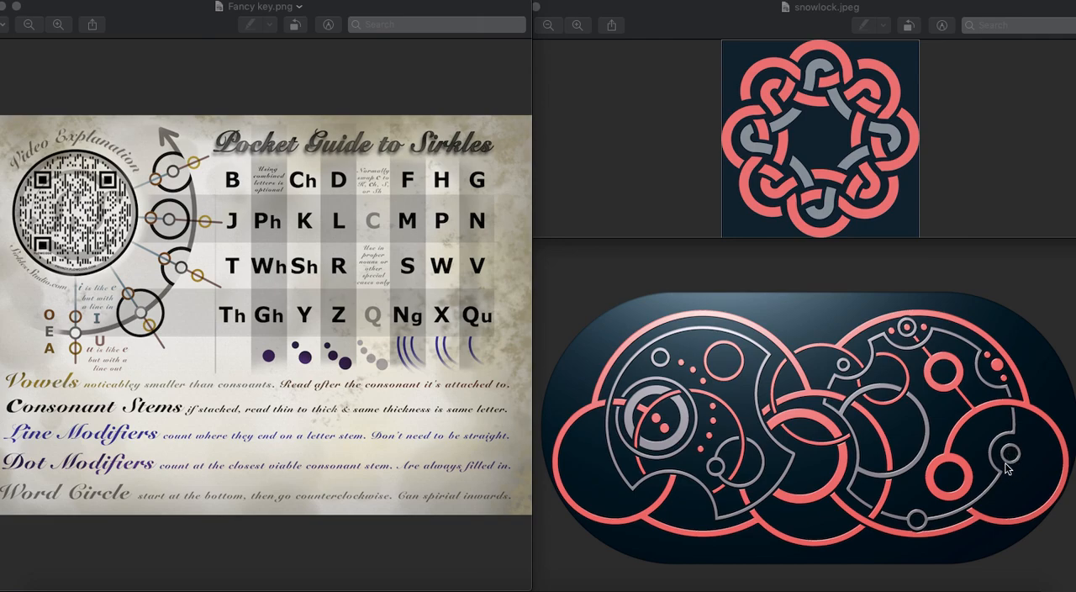
mouse_move(990, 469)
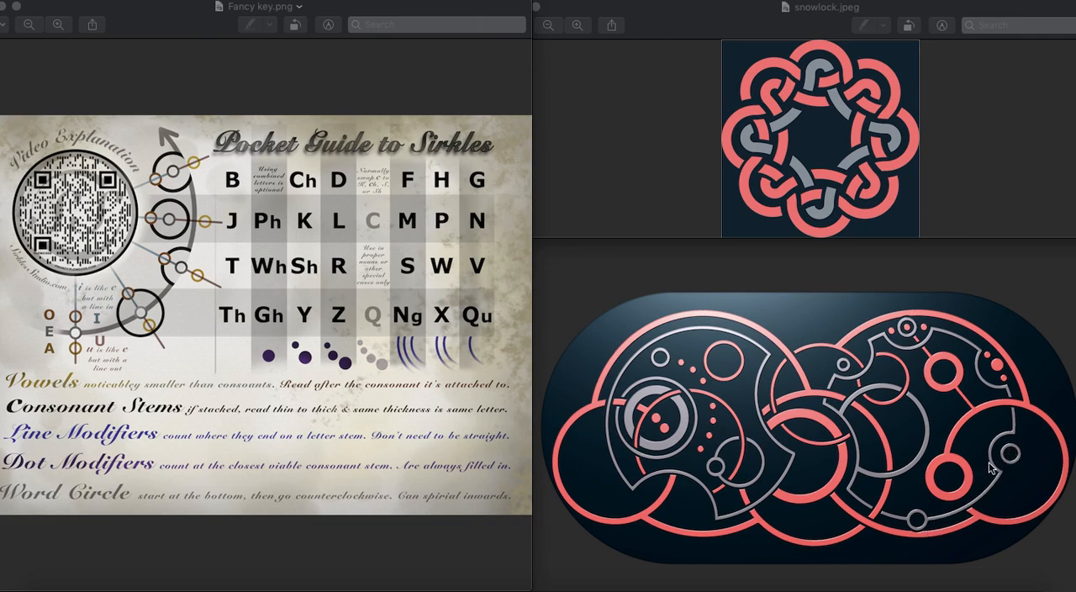
mouse_move(993, 360)
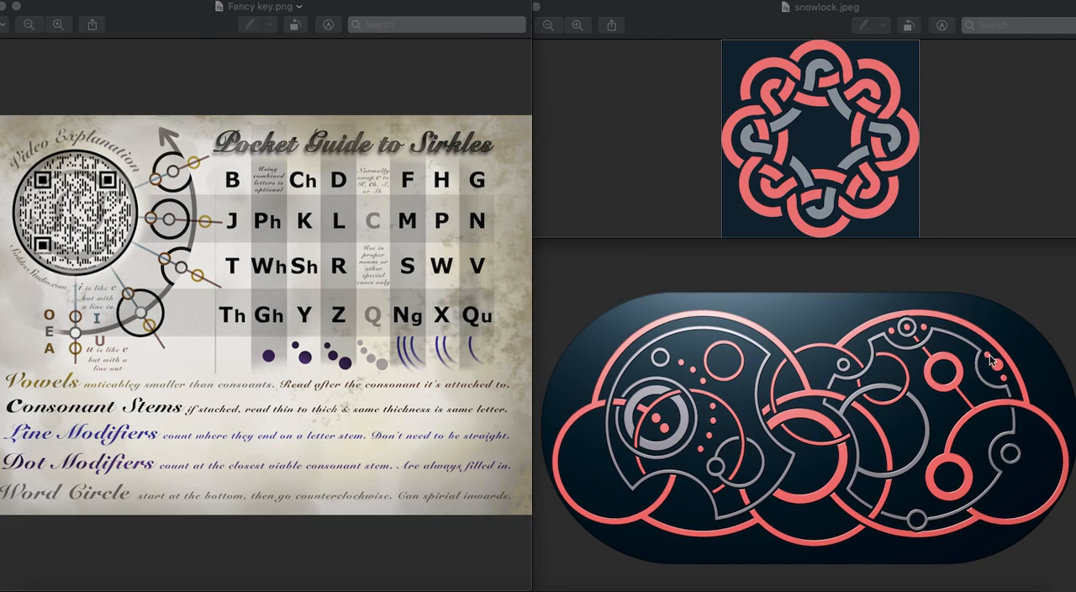
mouse_move(337, 268)
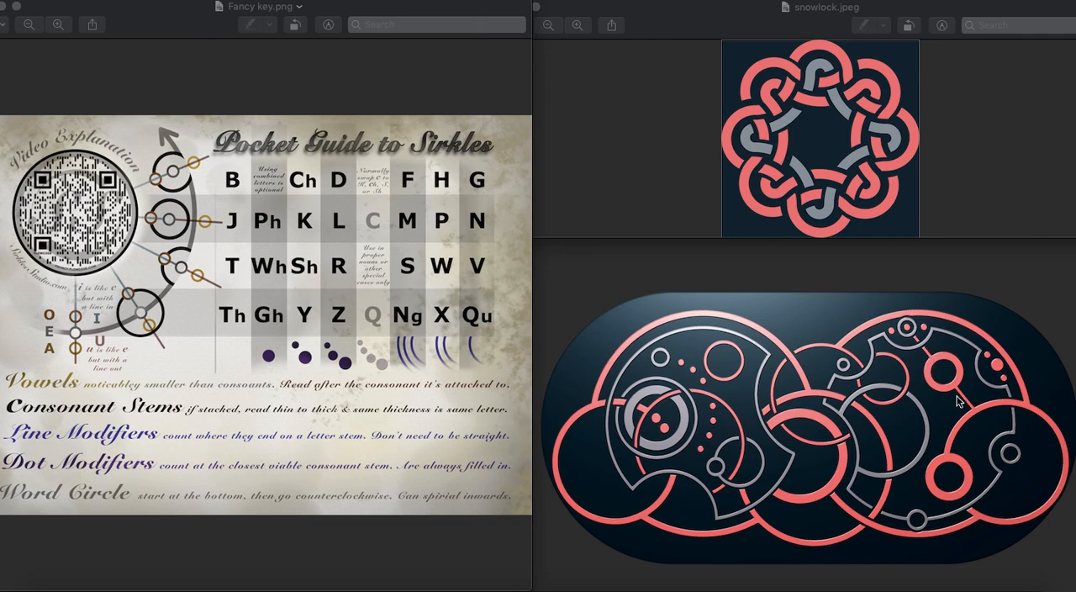
mouse_move(406, 227)
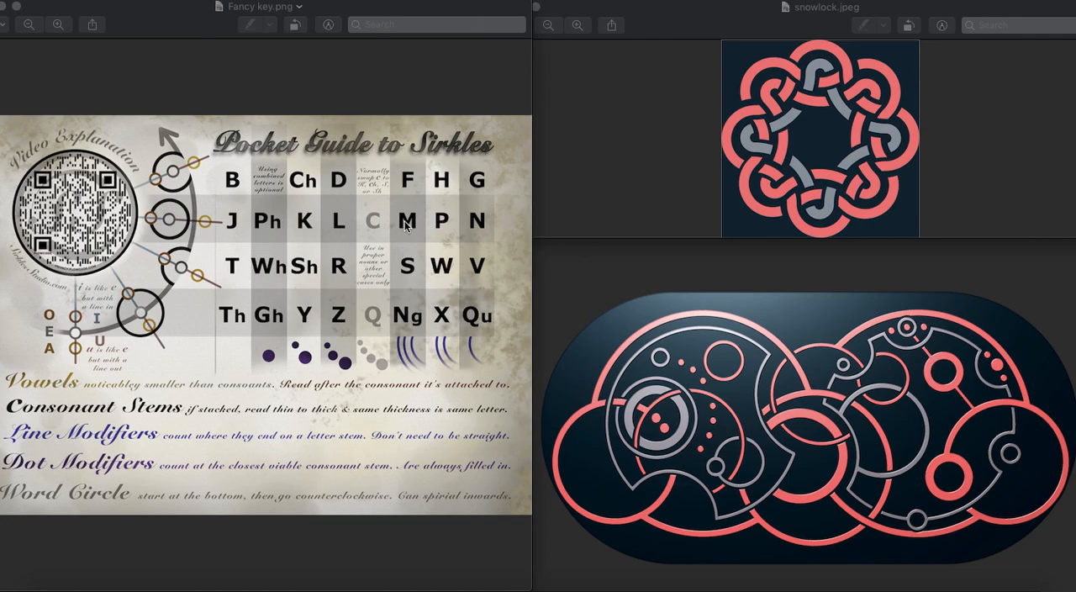
mouse_move(882, 336)
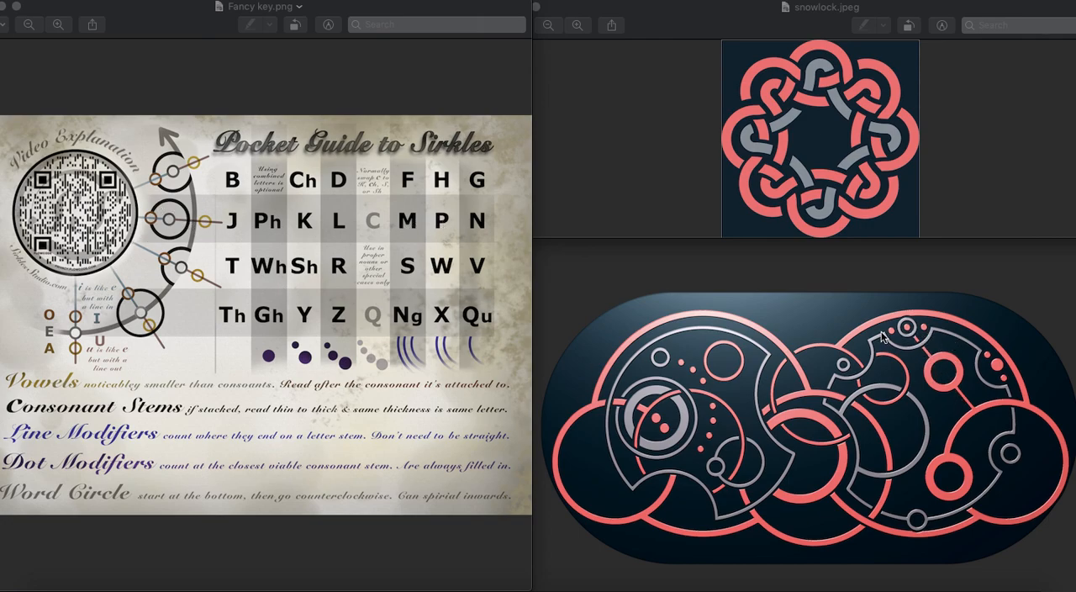
mouse_move(916, 341)
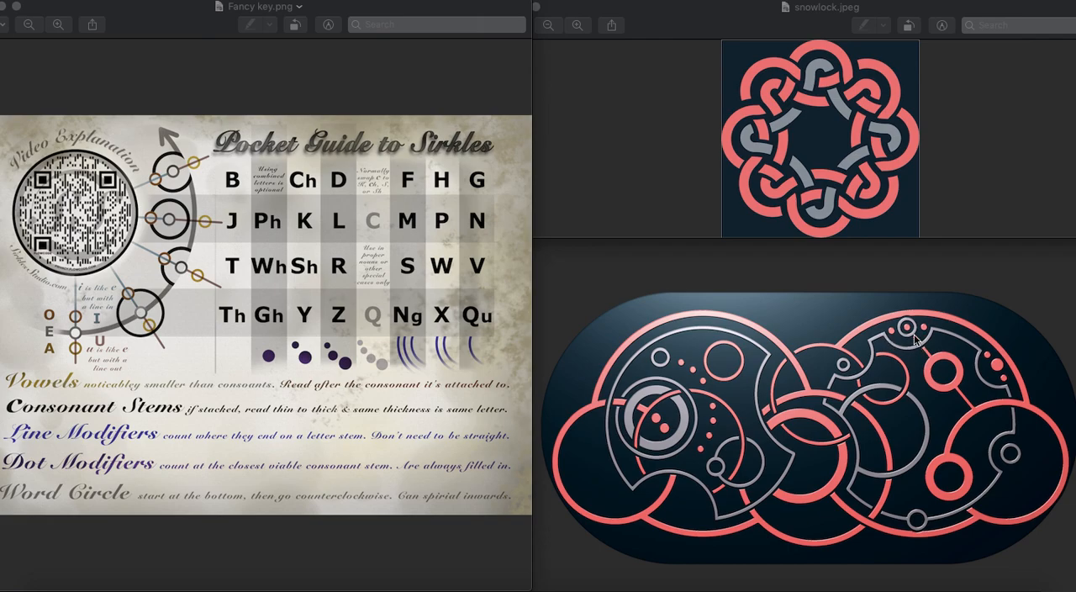
mouse_move(910, 340)
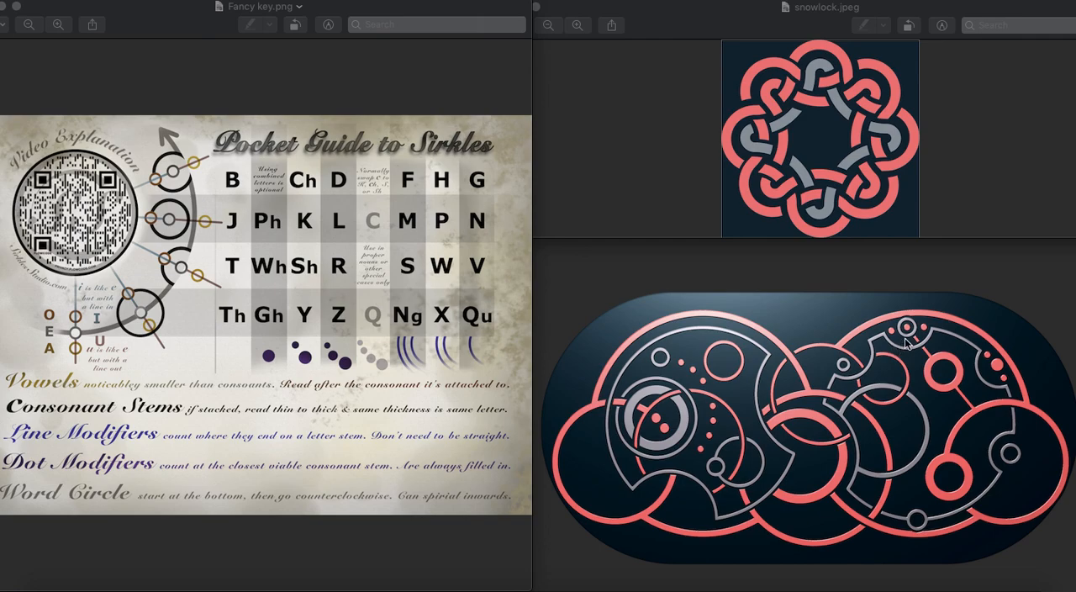
mouse_move(910, 342)
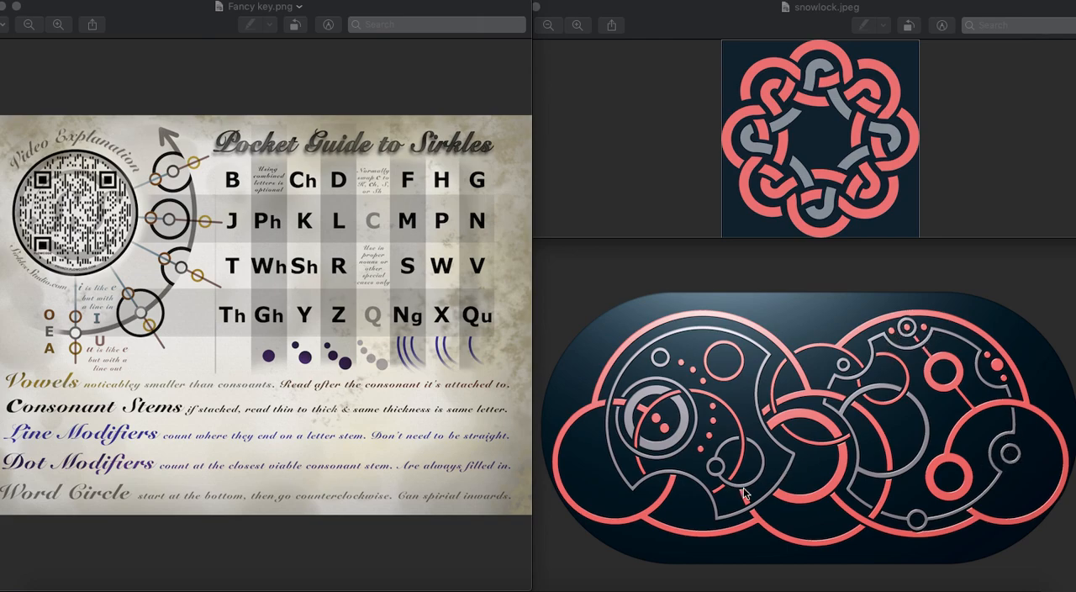
mouse_move(908, 364)
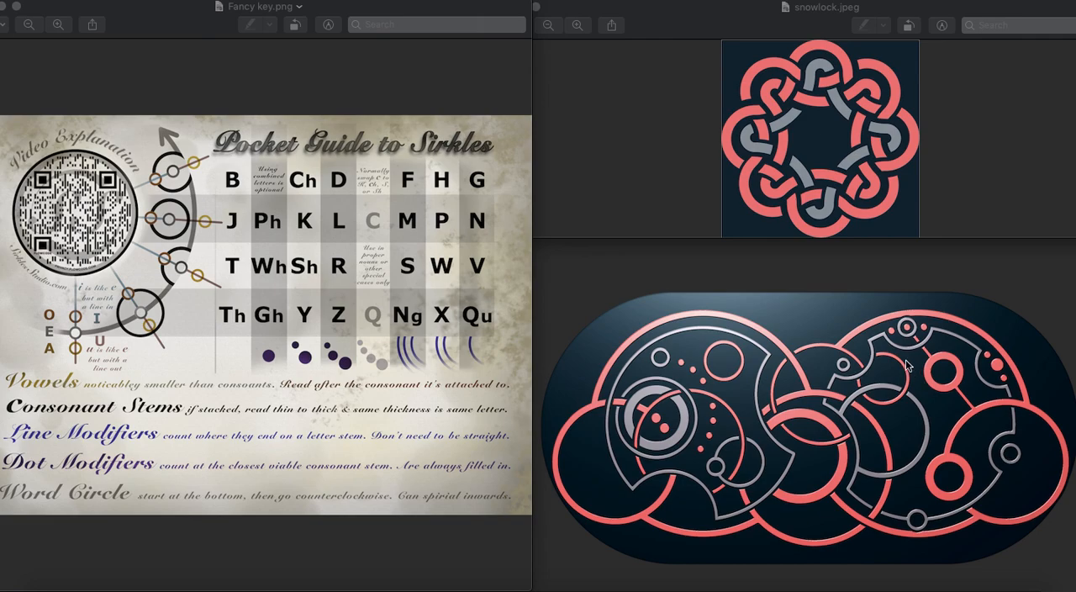
mouse_move(853, 376)
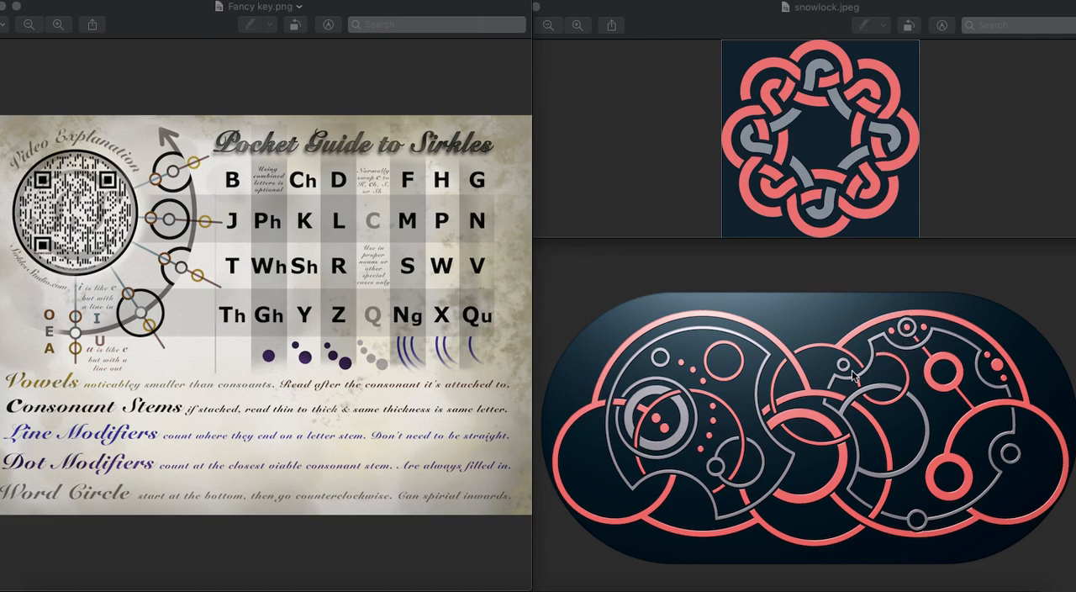
mouse_move(859, 384)
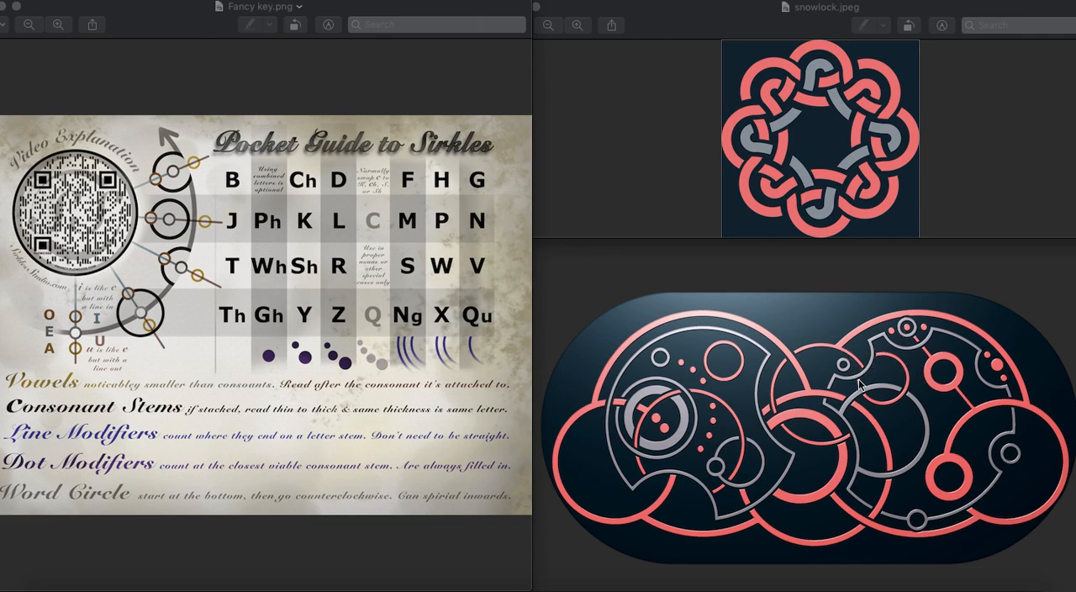
mouse_move(785, 461)
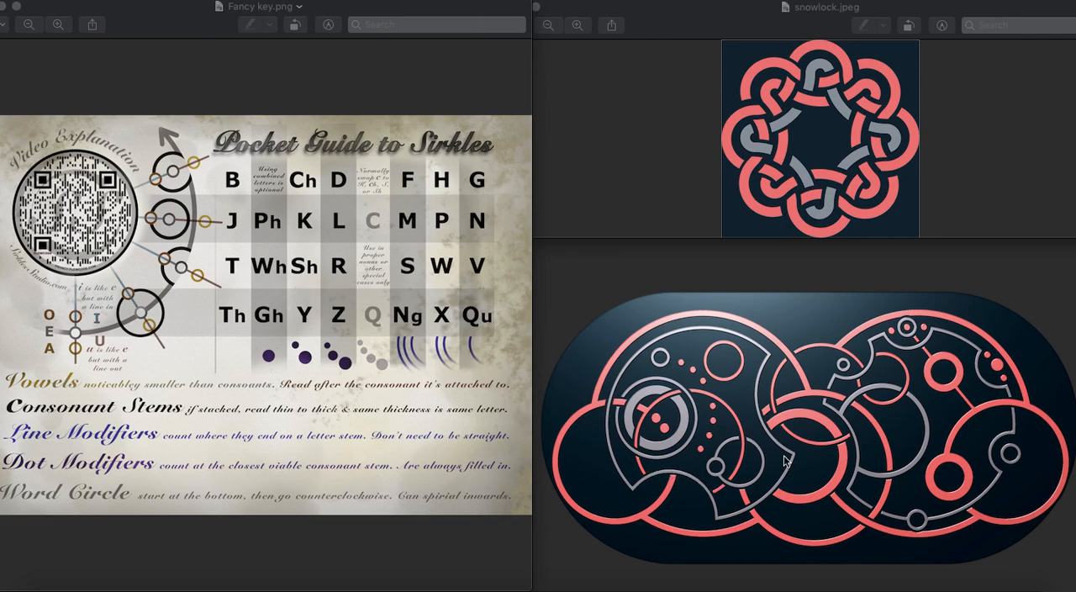
mouse_move(855, 435)
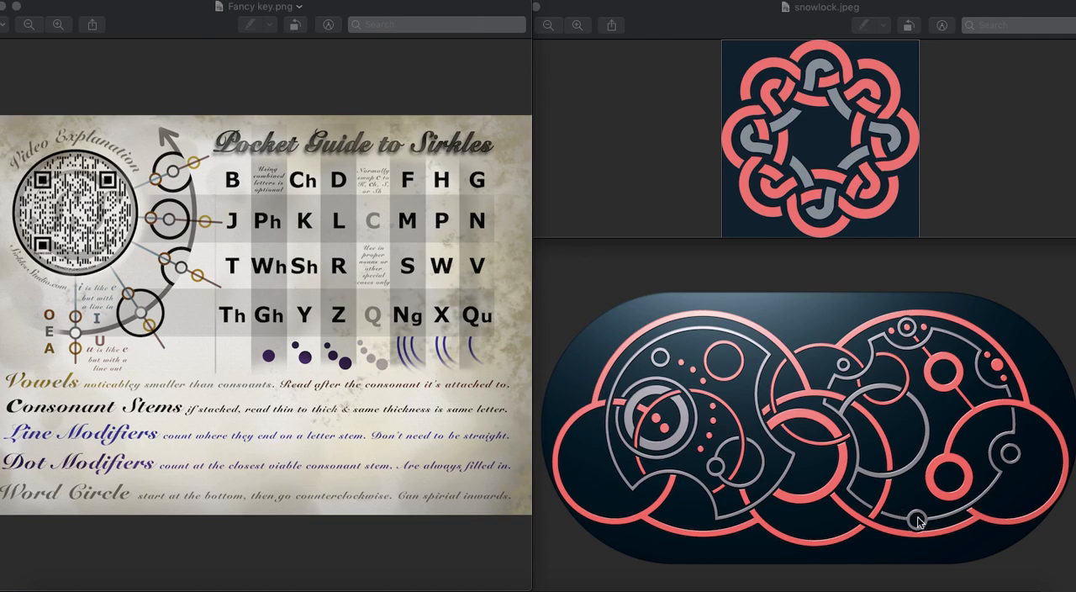
mouse_move(910, 327)
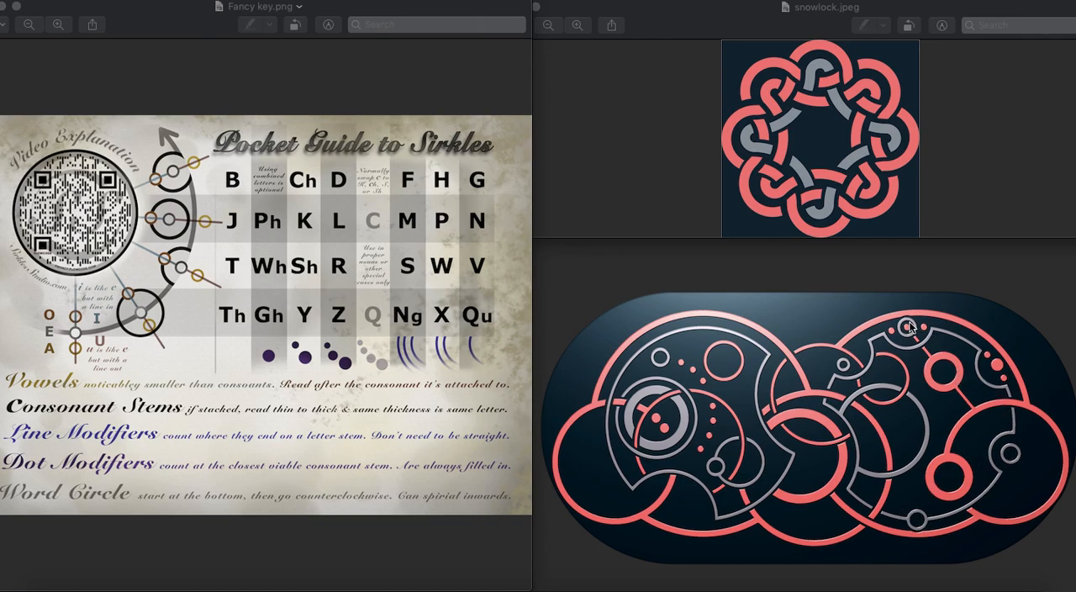
mouse_move(727, 487)
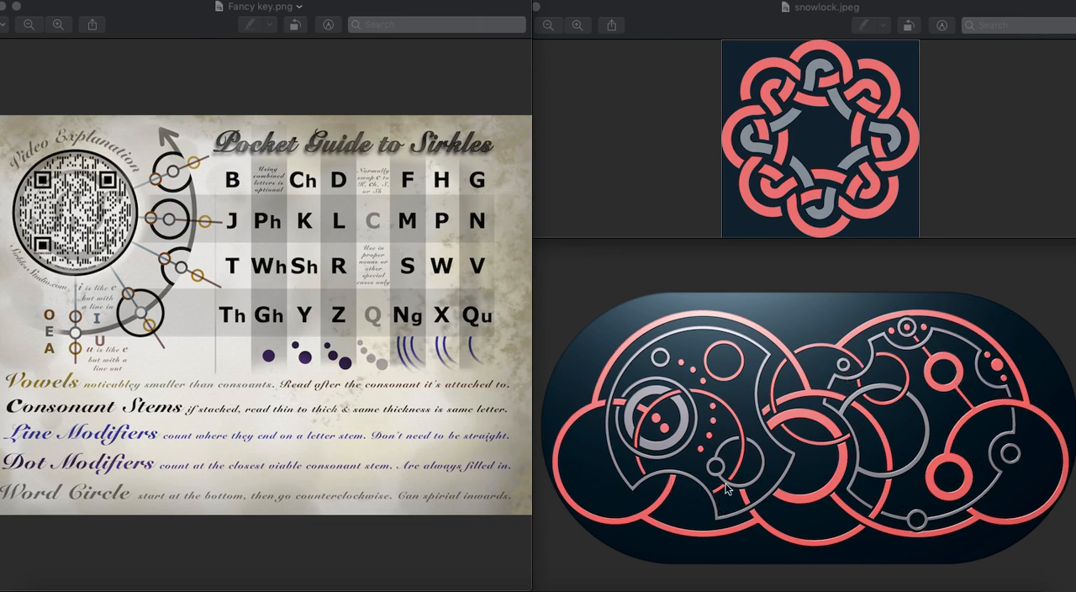
mouse_move(654, 404)
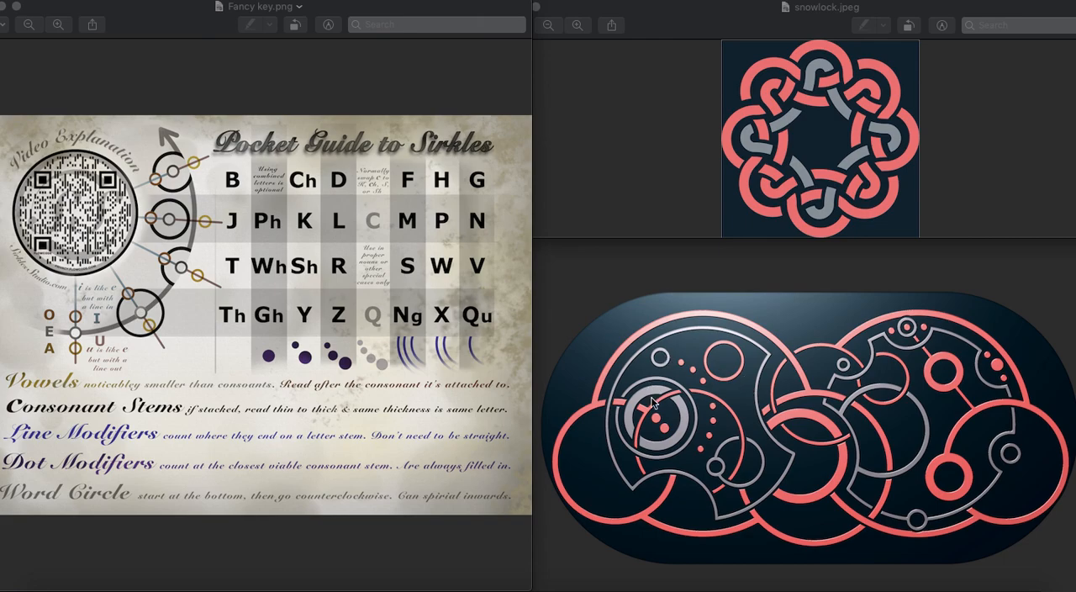
mouse_move(1002, 387)
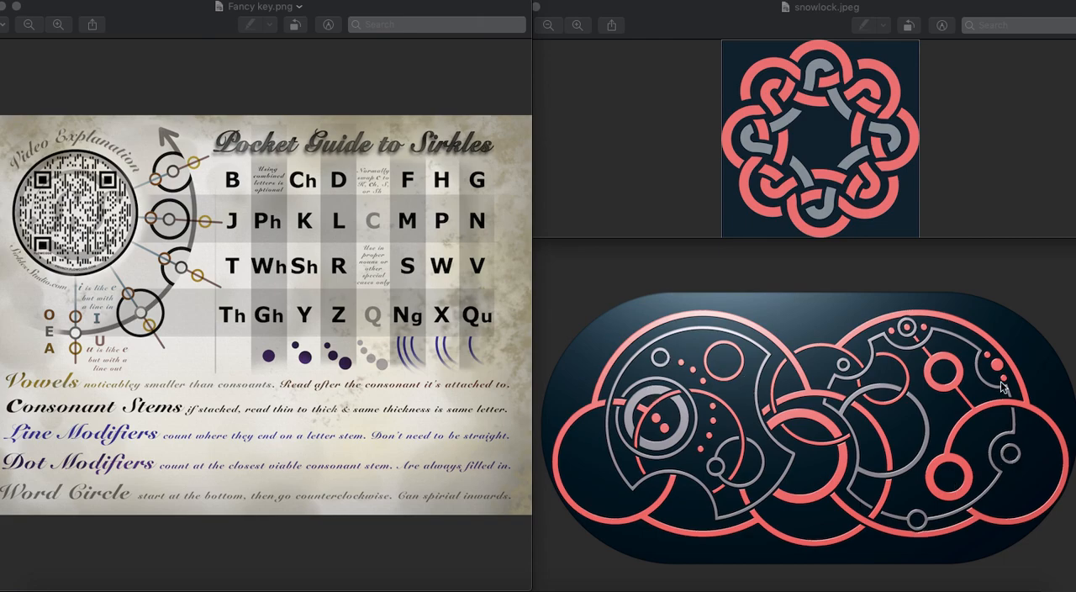
mouse_move(848, 431)
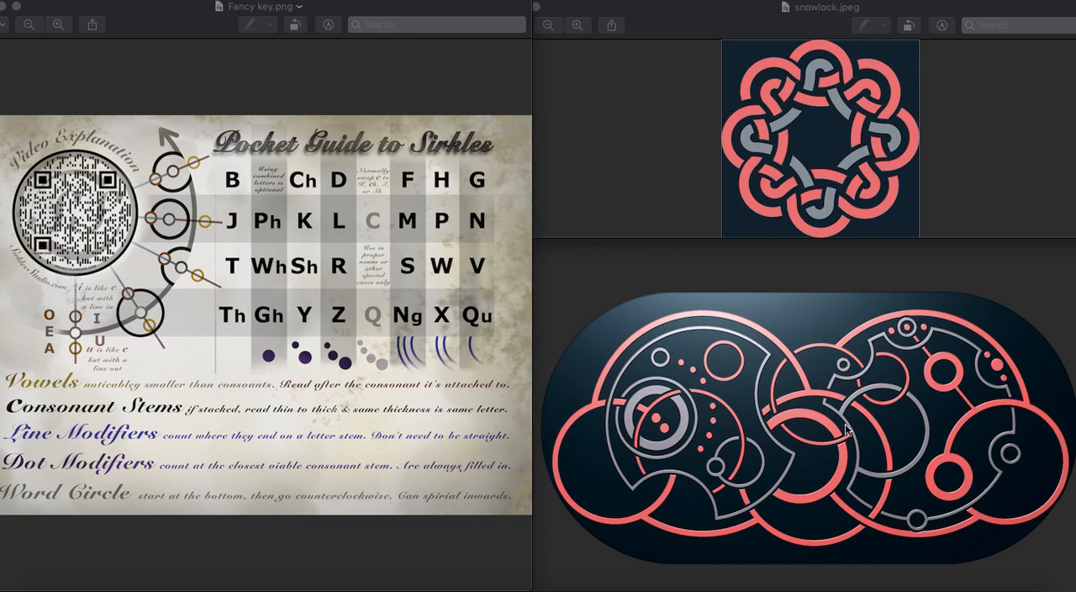
mouse_move(854, 313)
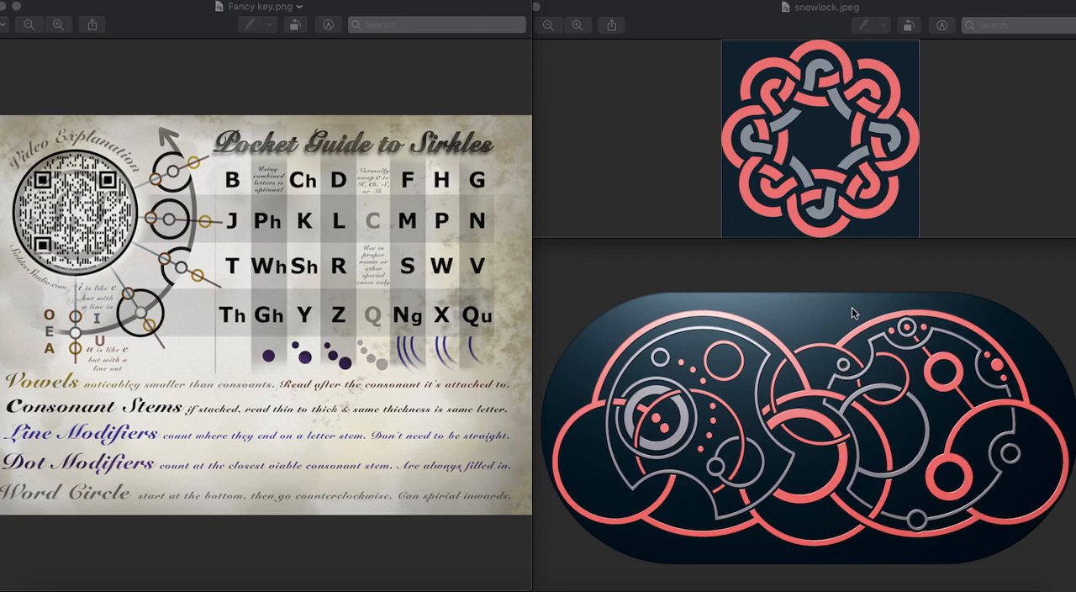
mouse_move(746, 294)
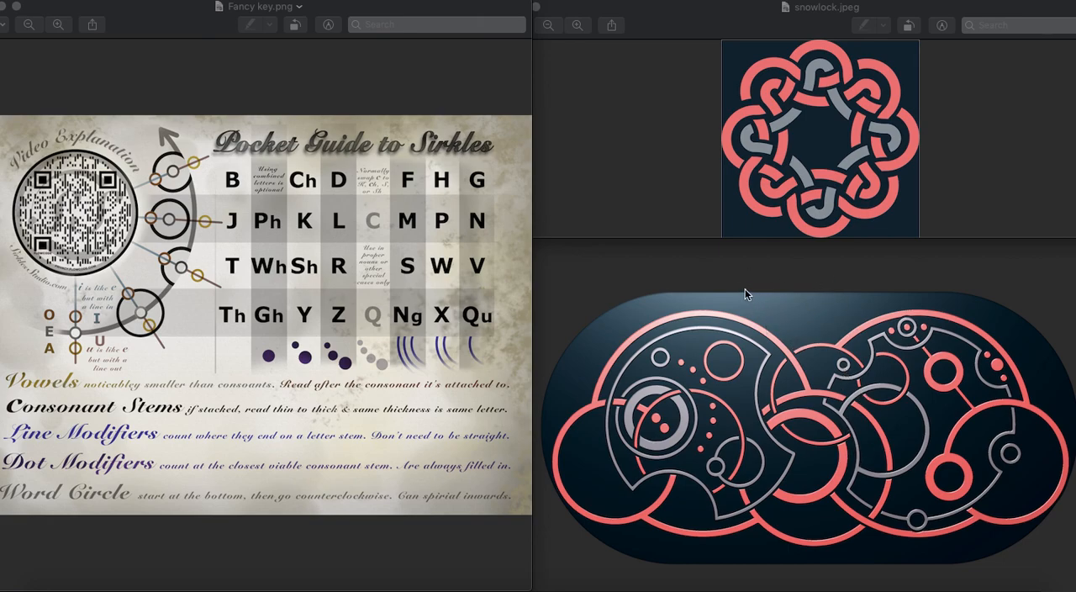
mouse_move(799, 228)
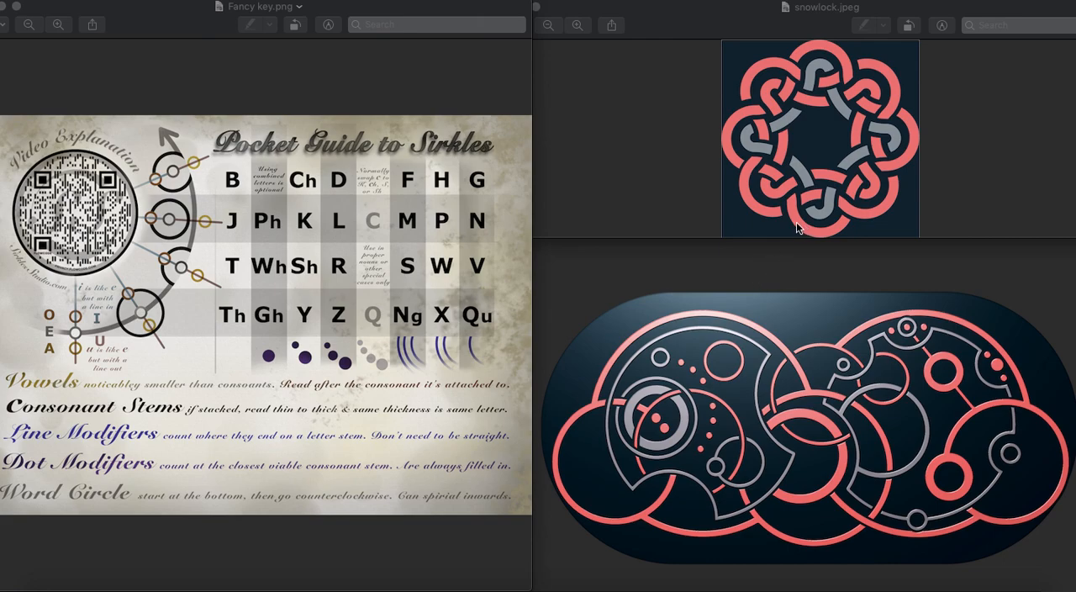